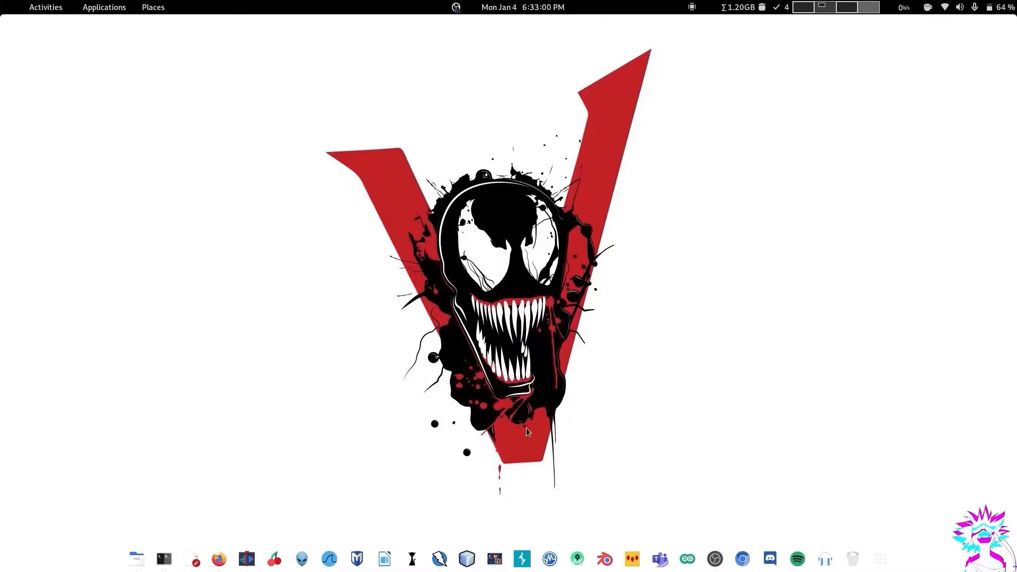
pyautogui.moveTo(521, 559)
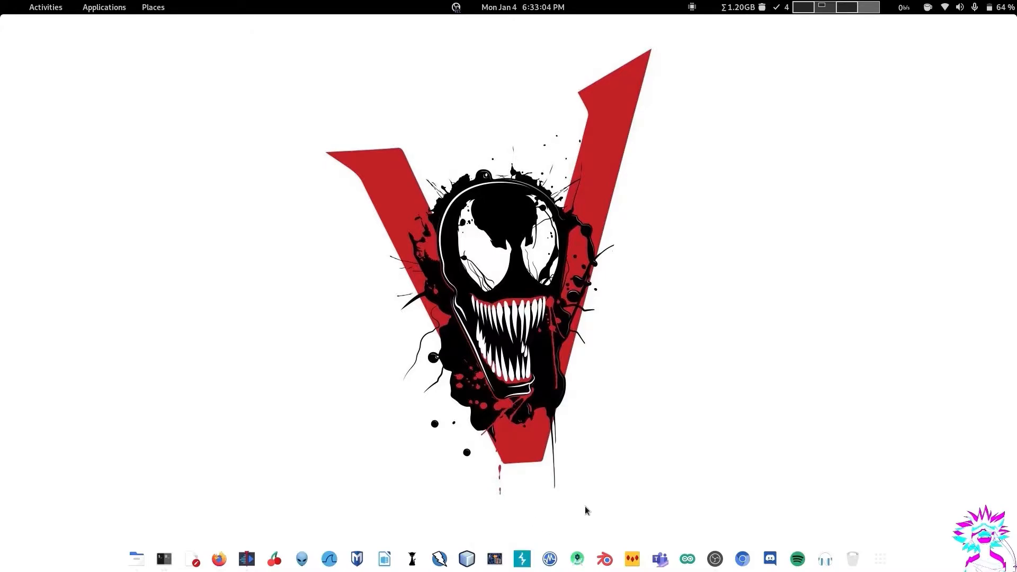
pyautogui.moveTo(521, 559)
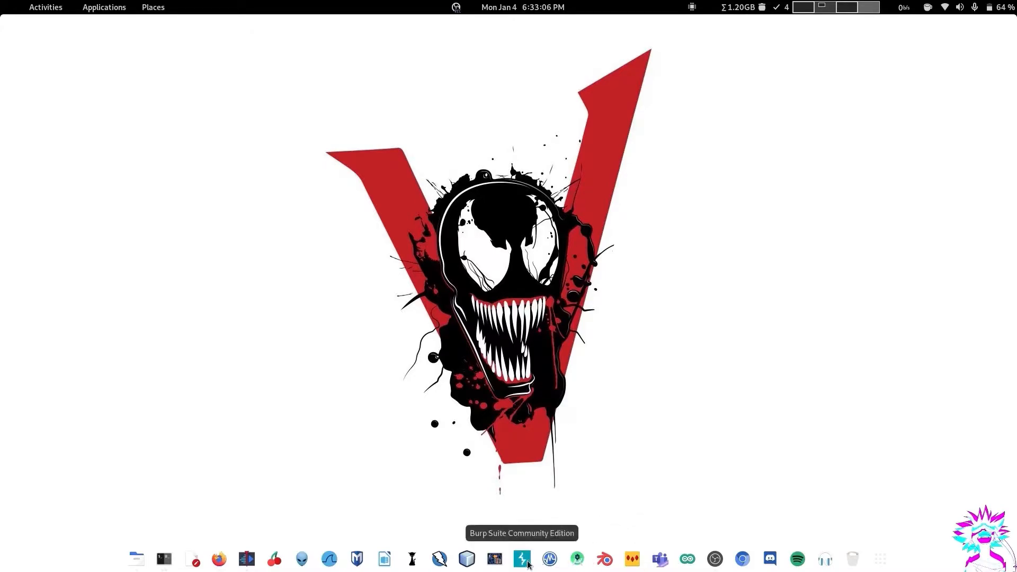
# Launch Burp Suite Community Edition from the dock so its dashboard shows.
pyautogui.click(521, 558)
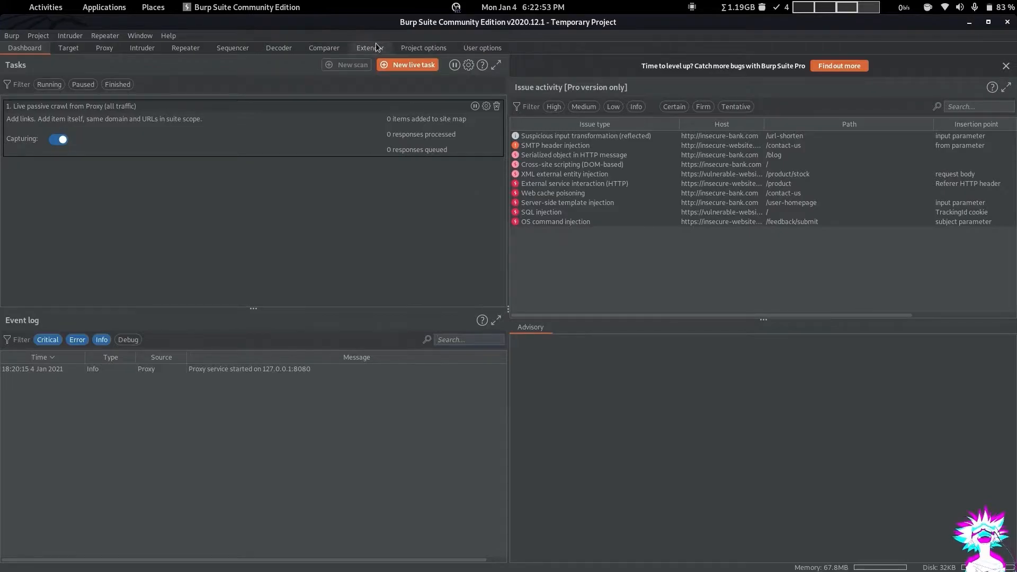
# Switch to Firefox and open the README's releases link in a new tab.
pyautogui.click(45, 7)
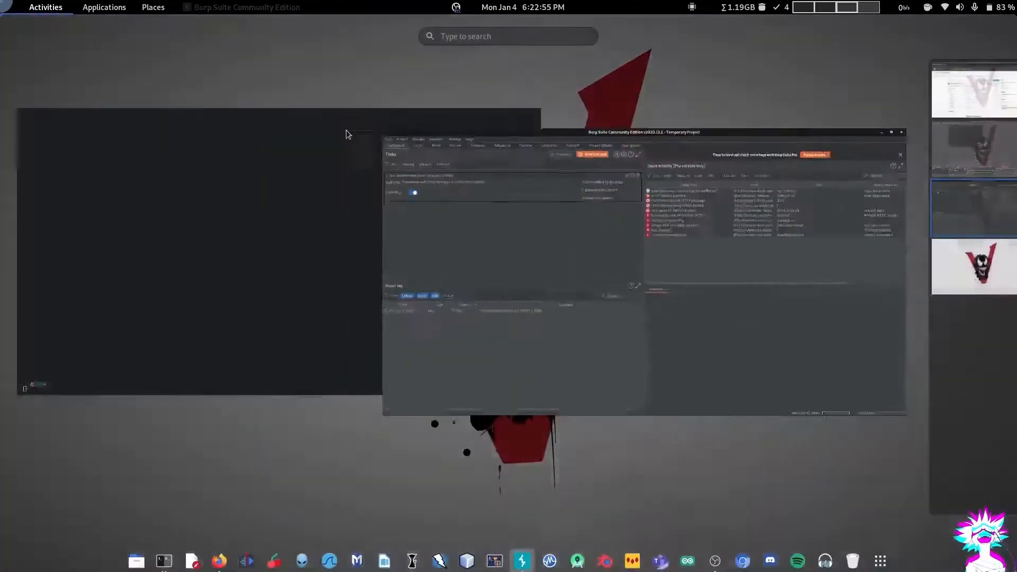
pyautogui.click(220, 559)
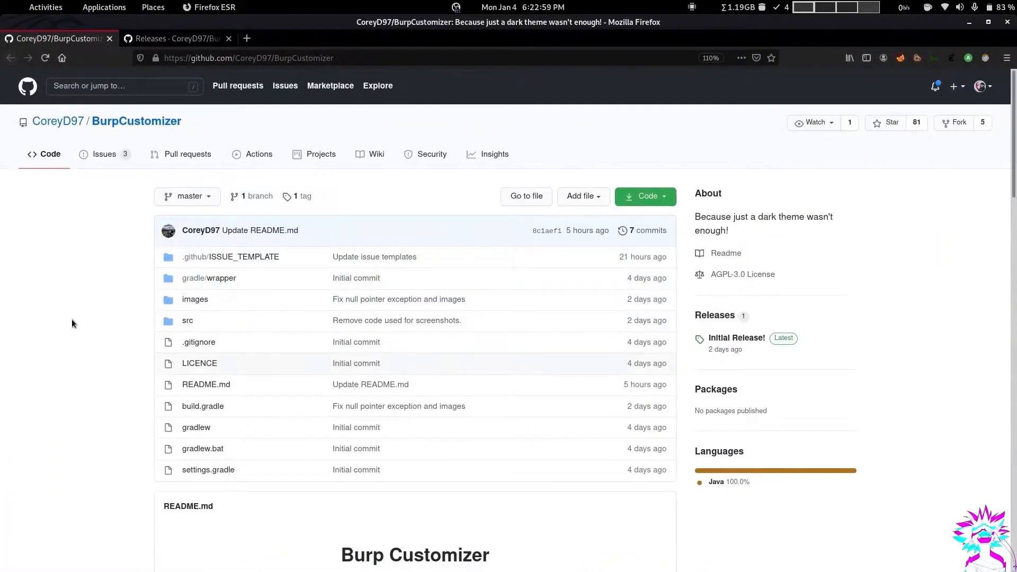
pyautogui.scroll(-3)
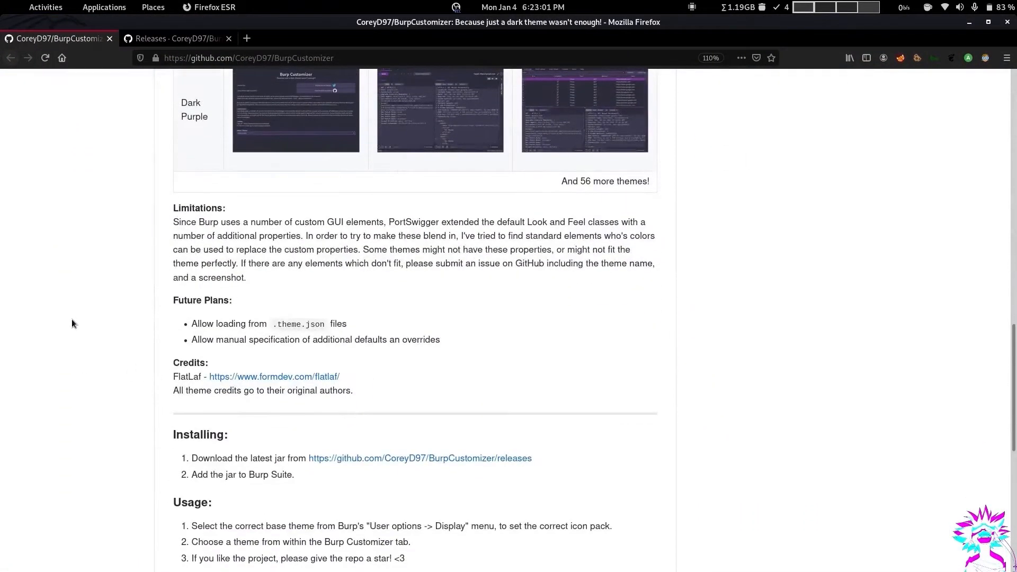
pyautogui.scroll(3)
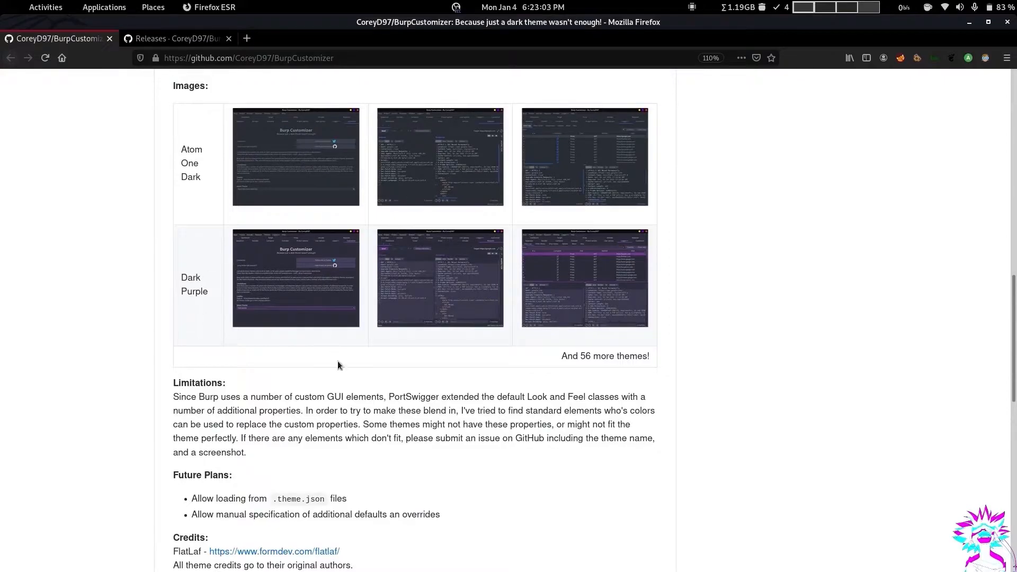
pyautogui.scroll(-3)
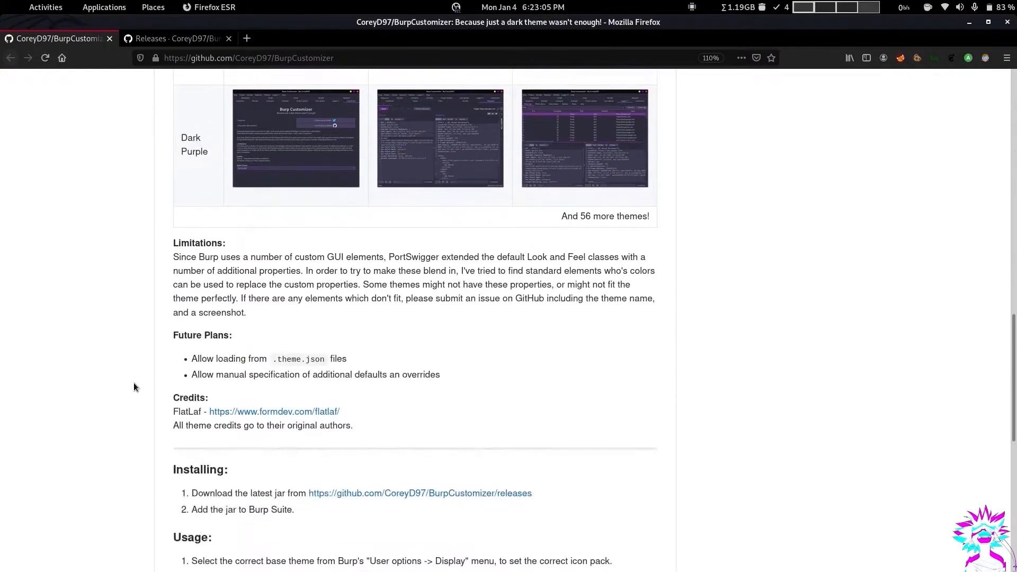
pyautogui.scroll(-3)
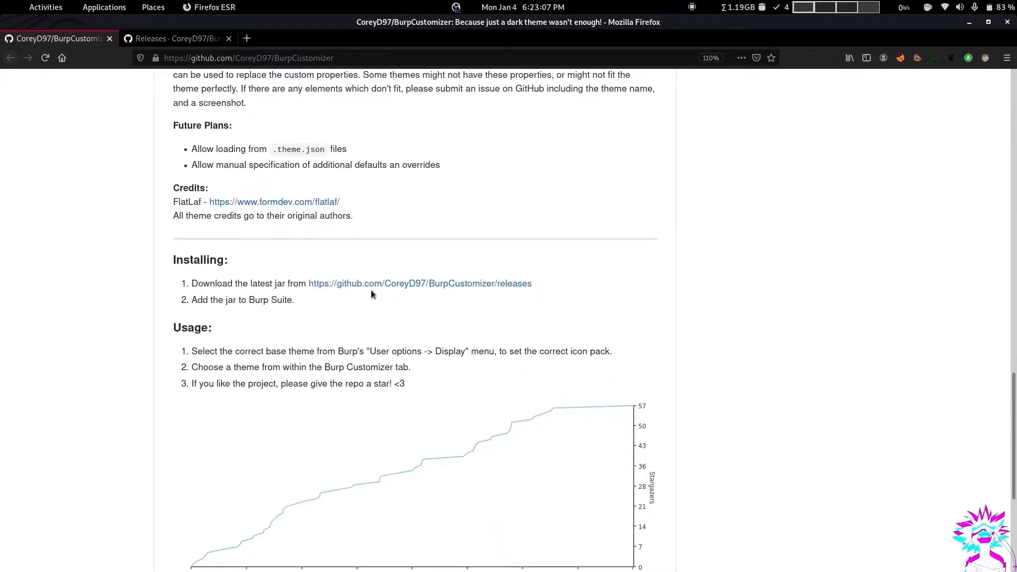
pyautogui.rightClick(419, 283)
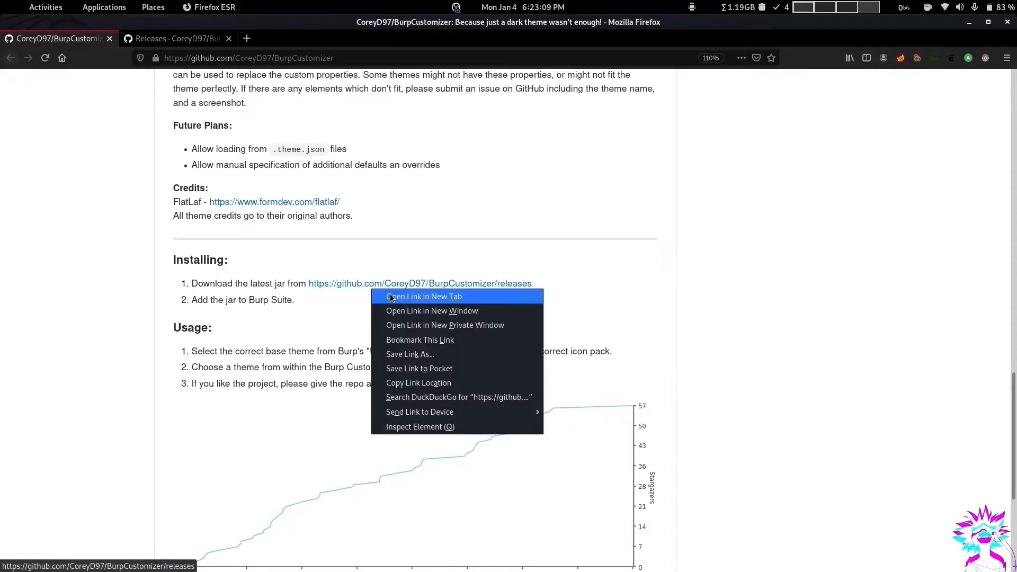
pyautogui.click(423, 296)
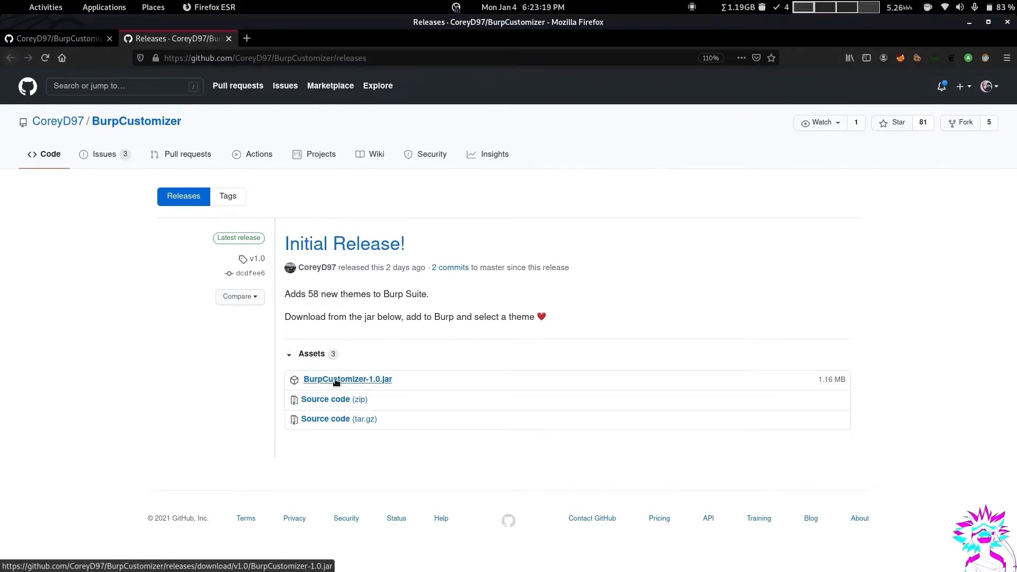
# Save BurpCustomizer-1.0.jar from the release Assets using Firefox's Save File prompt.
pyautogui.click(347, 378)
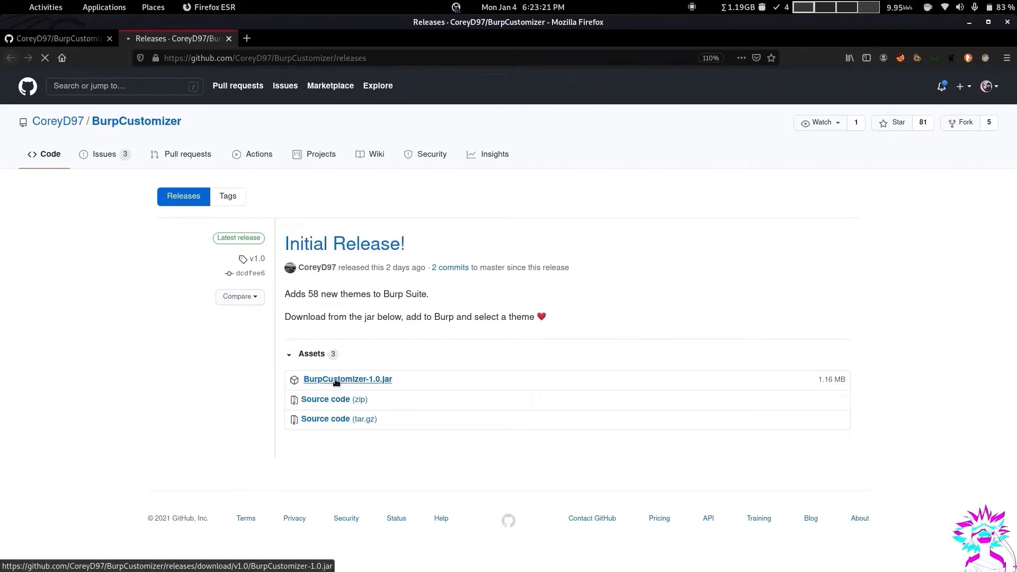
pyautogui.click(347, 378)
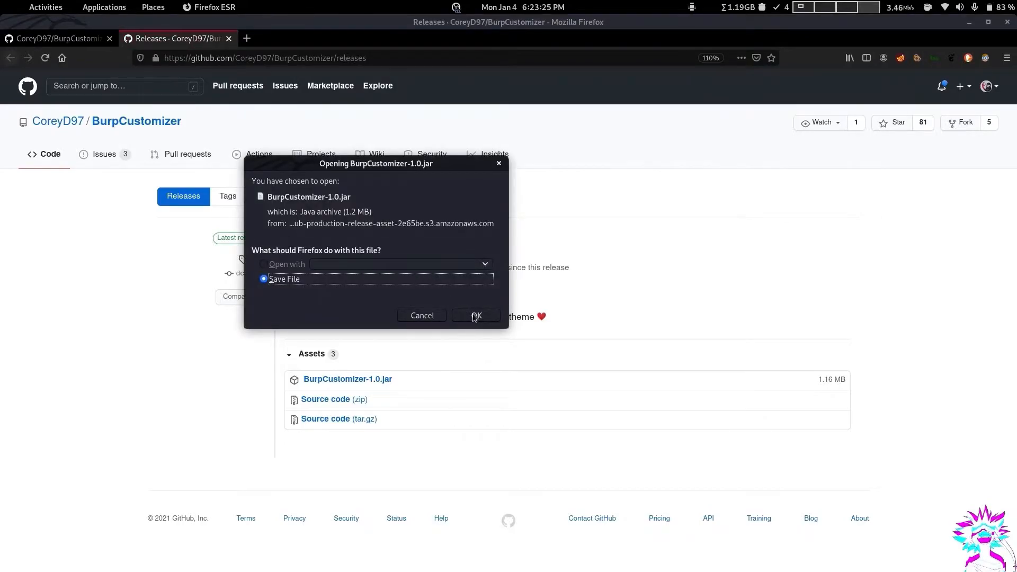
pyautogui.click(476, 317)
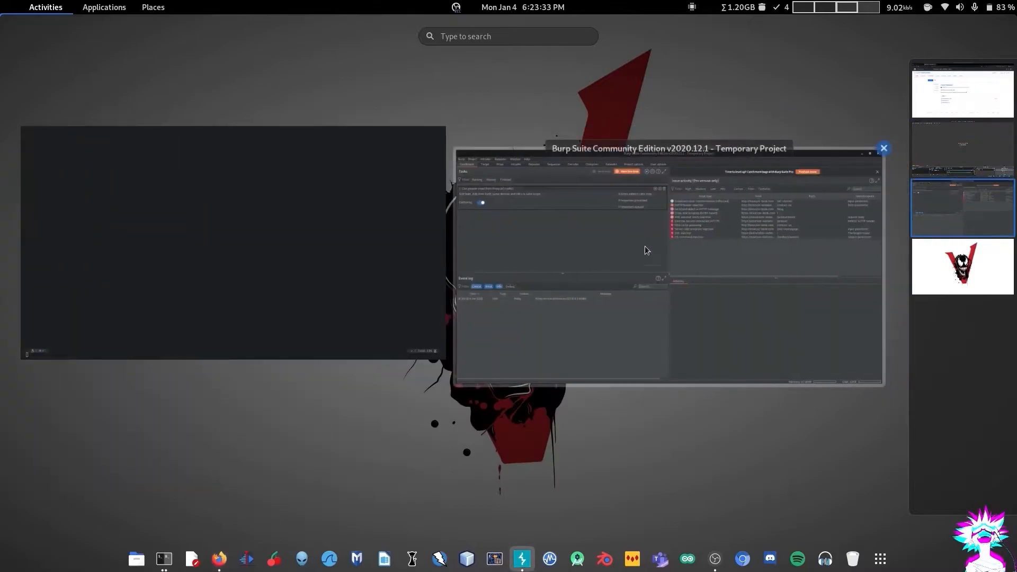
# Add BurpCustomizer-1.0.jar as an extension in Extender, then view the Customizer tab.
pyautogui.click(668, 260)
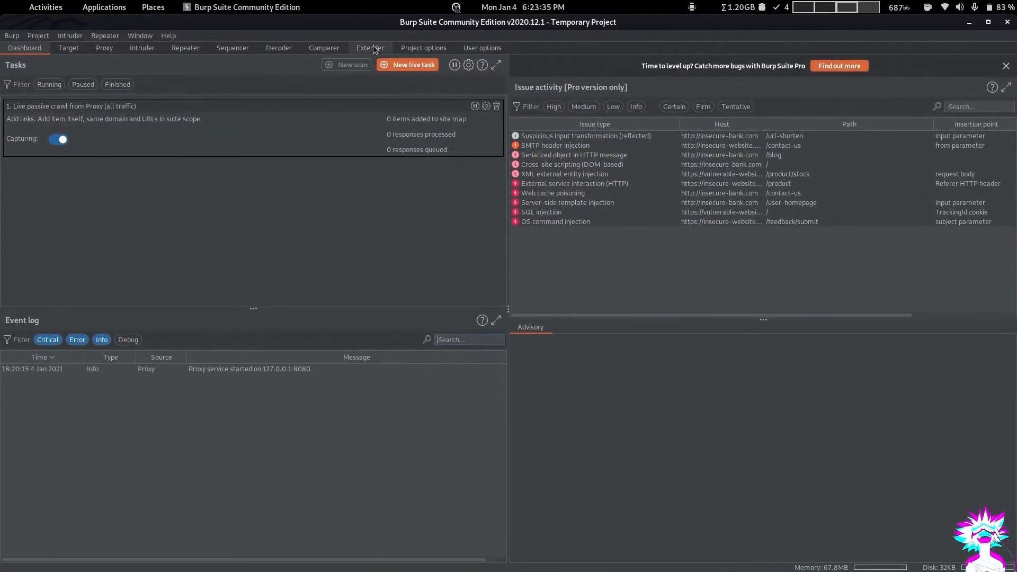
pyautogui.click(370, 47)
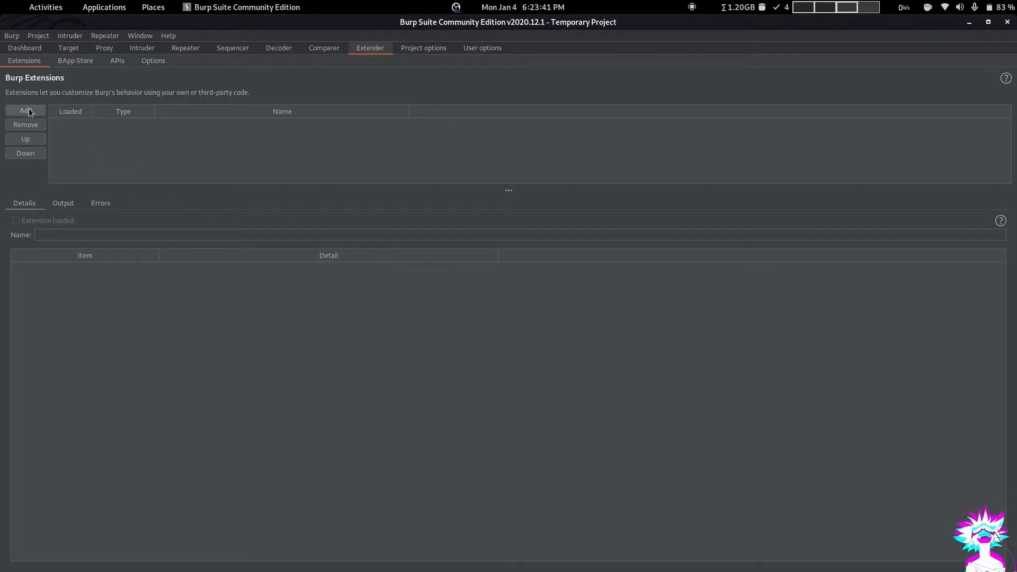
pyautogui.click(25, 110)
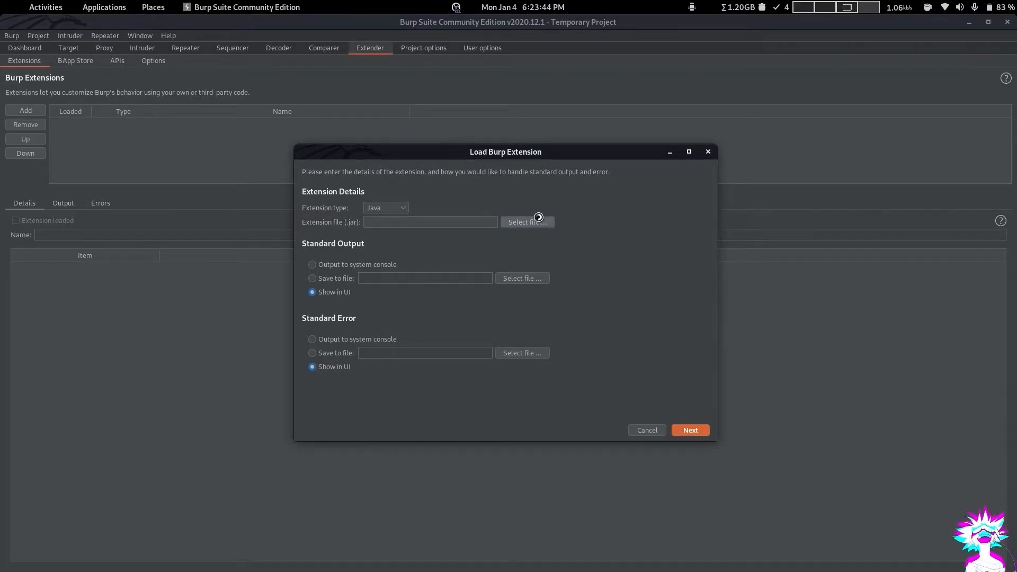
pyautogui.click(526, 222)
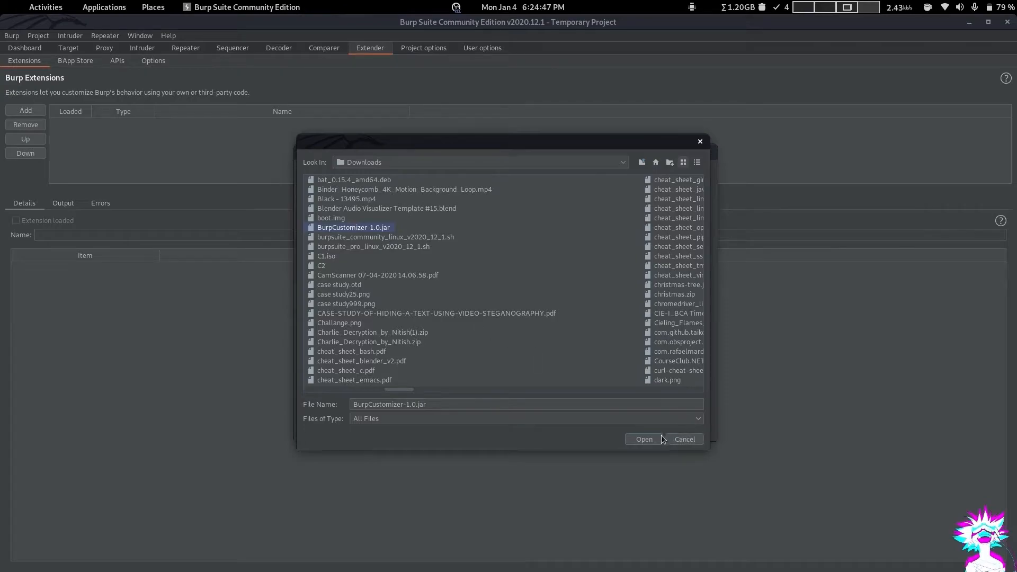
pyautogui.click(643, 439)
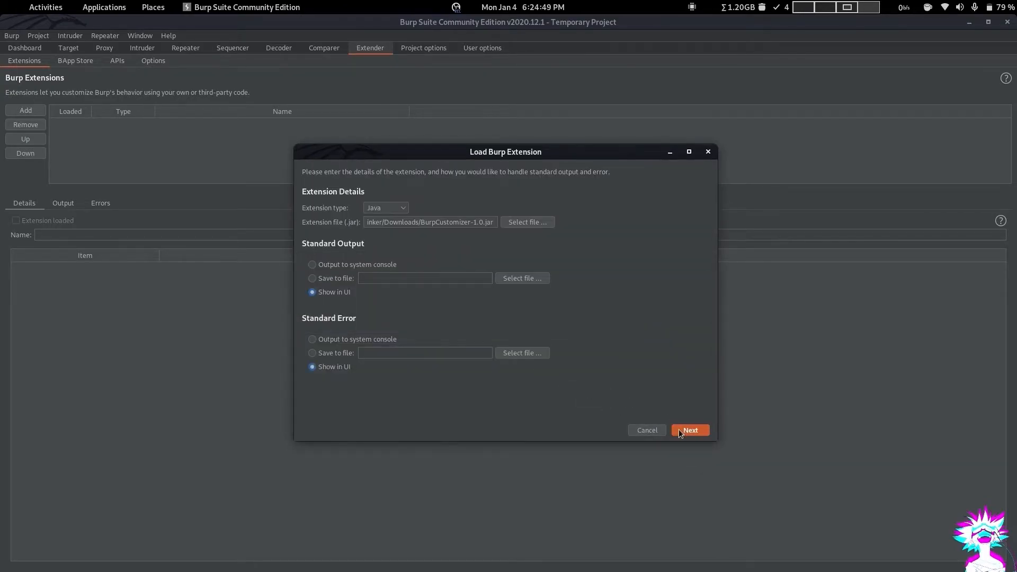
pyautogui.click(690, 430)
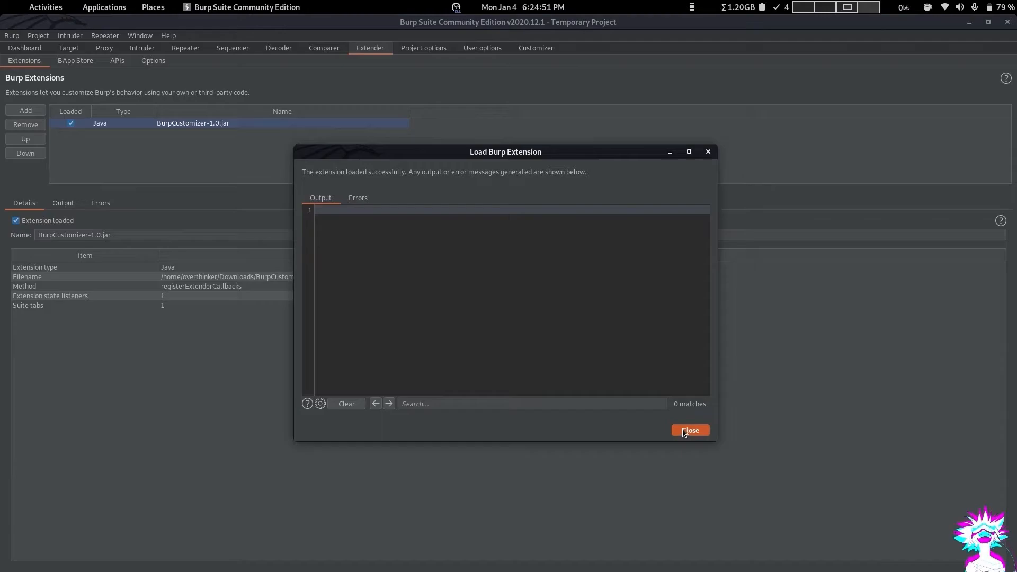
pyautogui.click(688, 430)
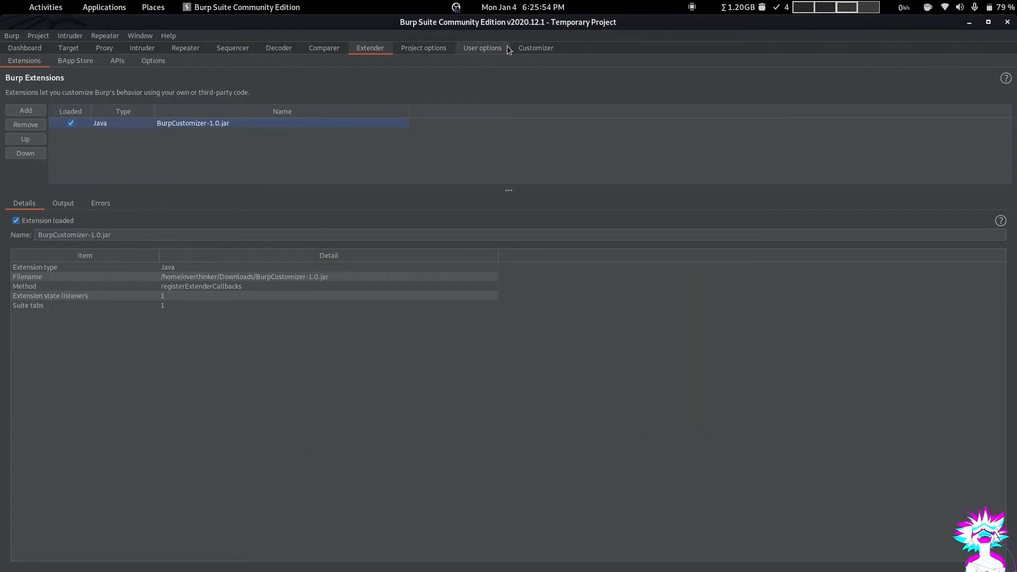
pyautogui.click(535, 47)
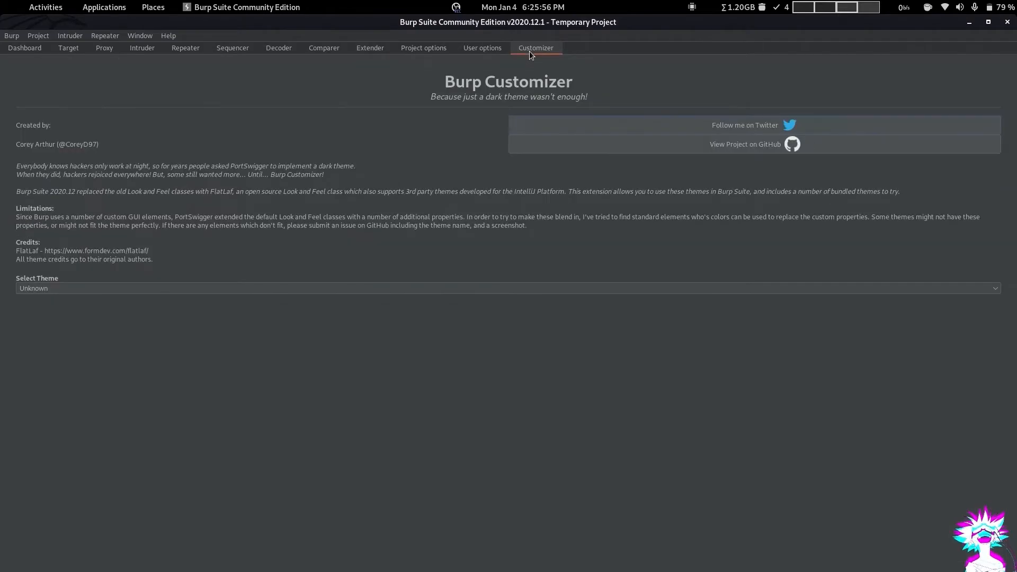
pyautogui.moveTo(495, 78)
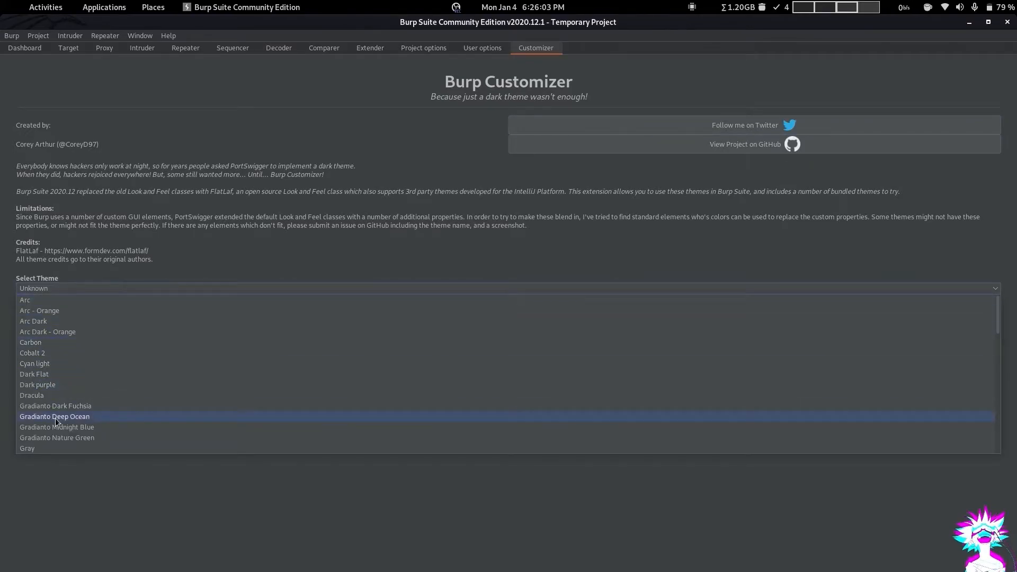
# Choose One Dark from the Customizer's Select Theme list.
pyautogui.scroll(-3)
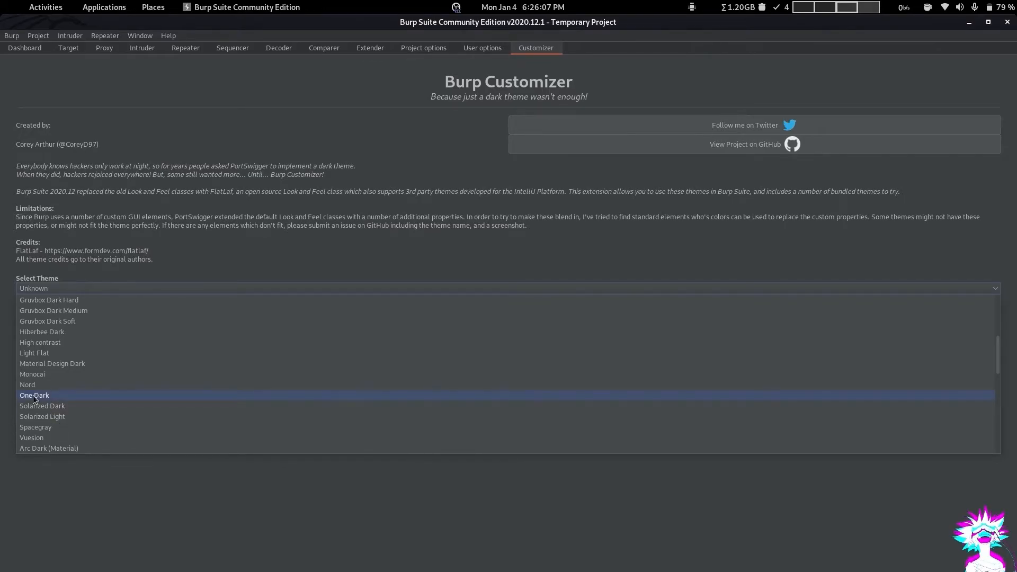
pyautogui.click(34, 395)
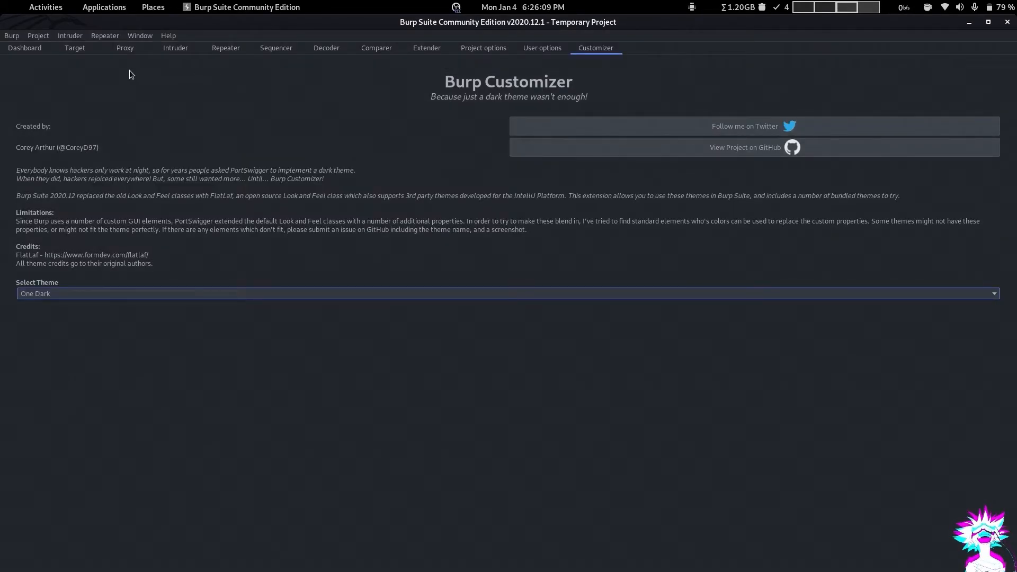
# Review One Dark on the Dashboard, Target, Proxy, Repeater and Sequencer tabs.
pyautogui.click(24, 47)
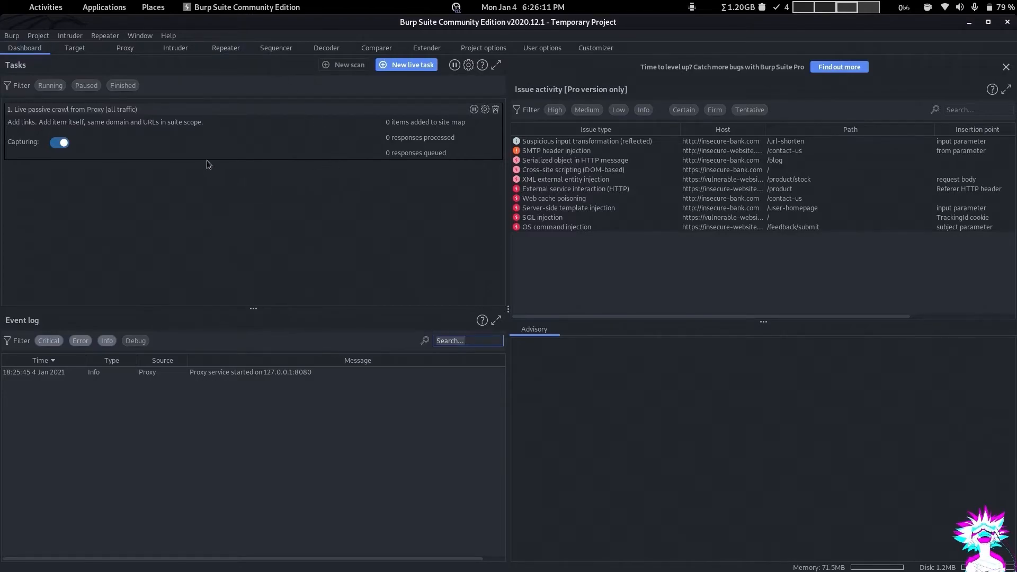
pyautogui.click(74, 47)
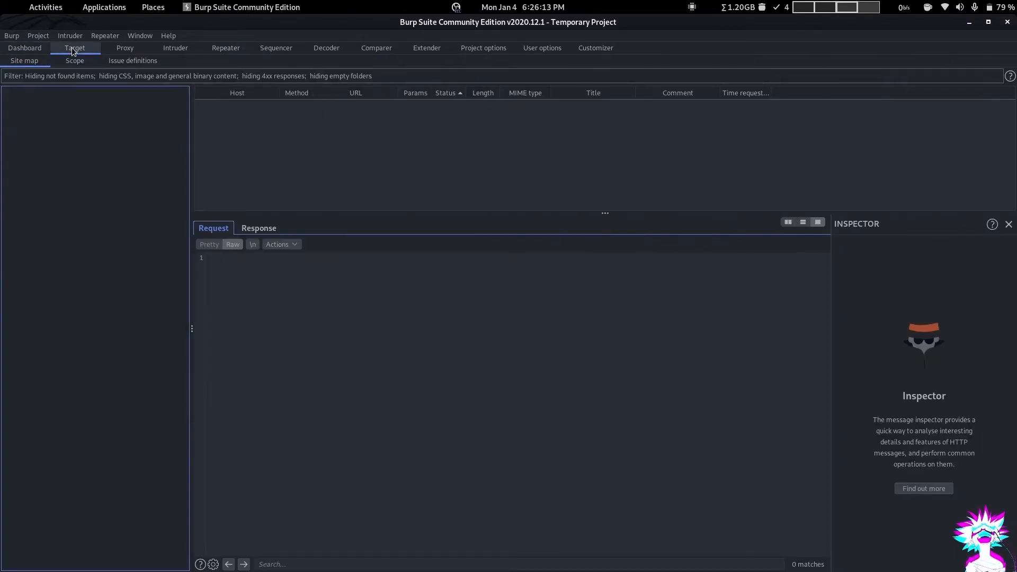
pyautogui.click(25, 47)
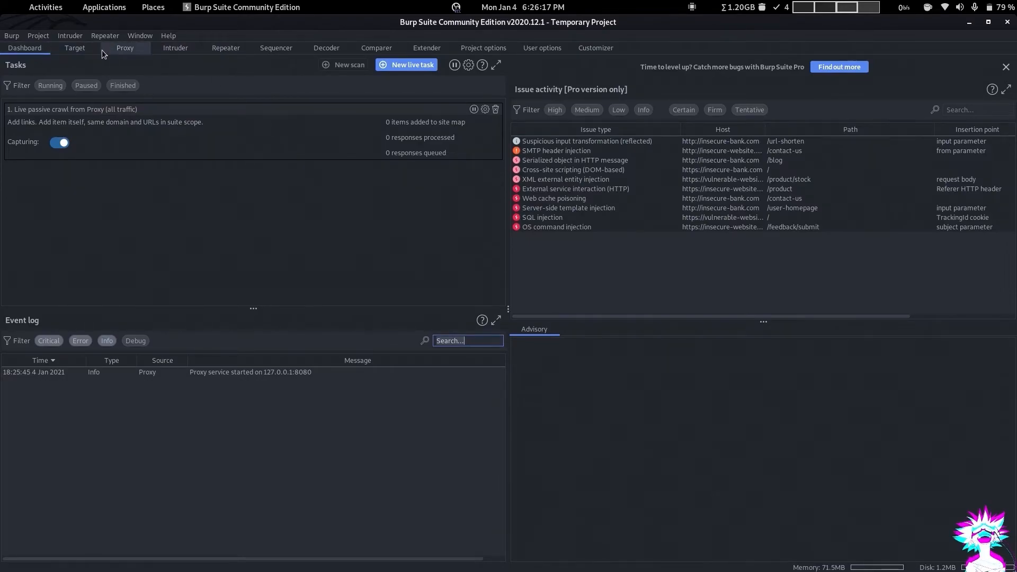
pyautogui.click(125, 47)
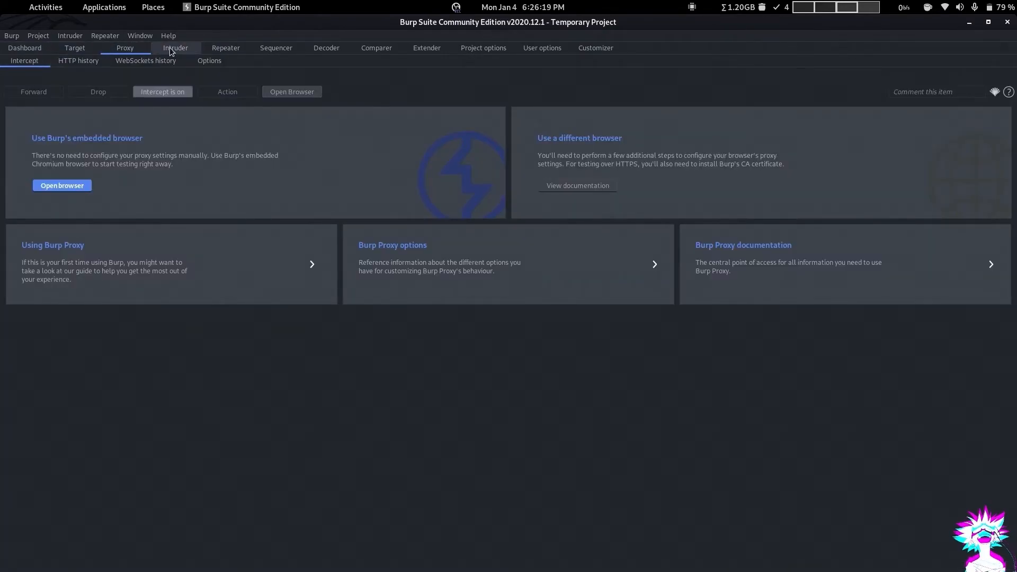
pyautogui.click(225, 47)
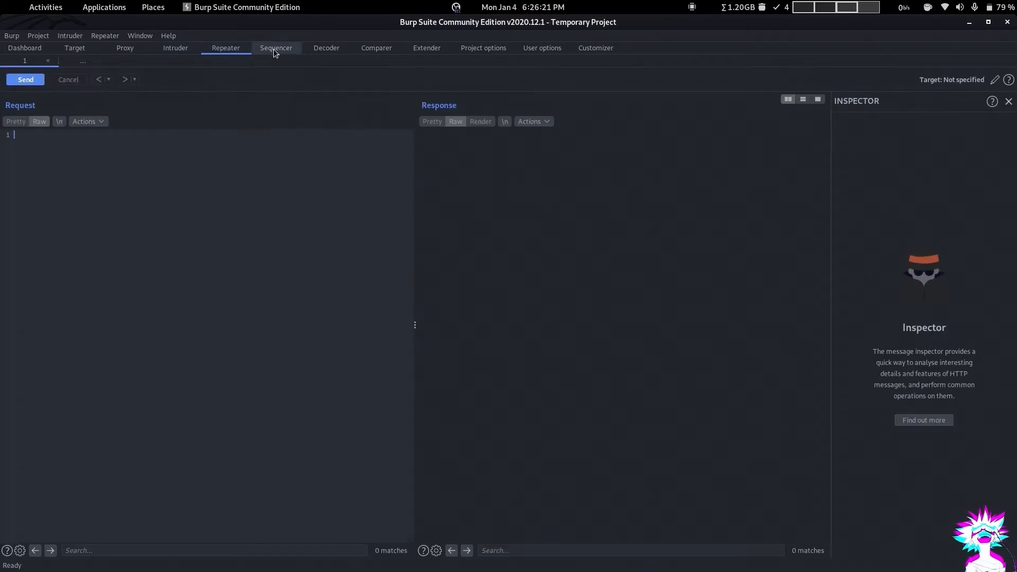
pyautogui.click(275, 47)
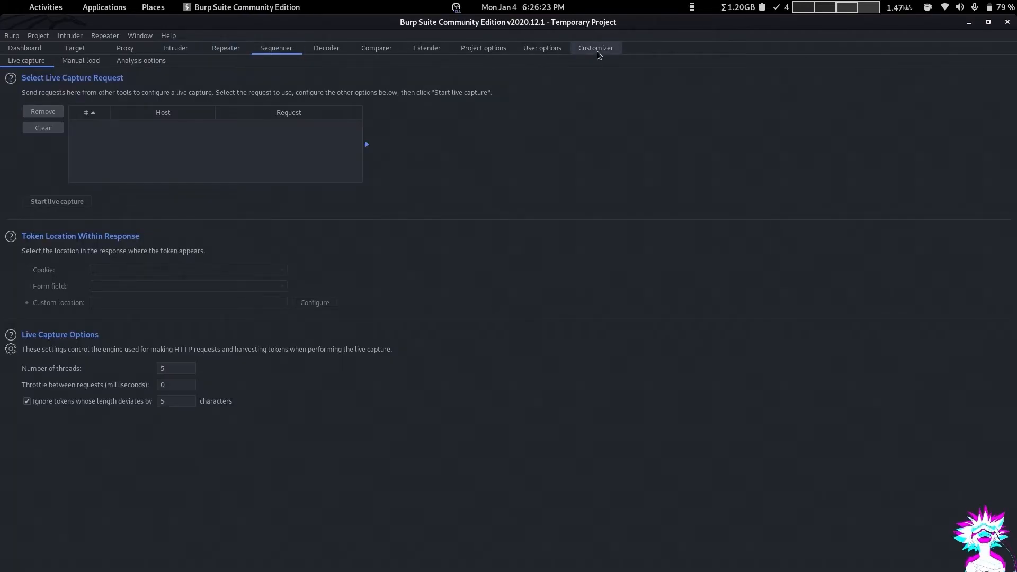
# Try Arc - Orange, settle on Dark purple, and view Project options.
pyautogui.click(594, 47)
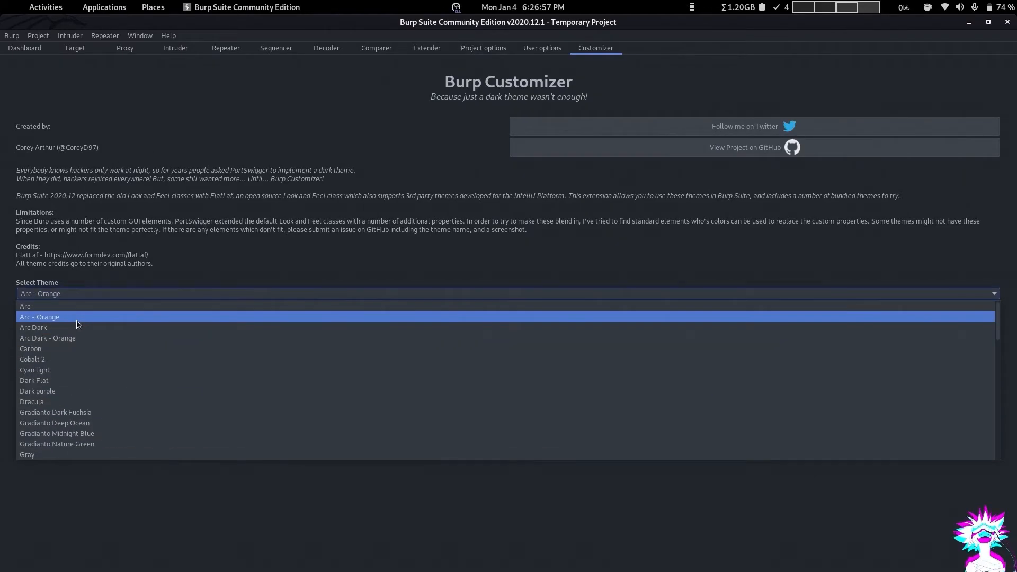
pyautogui.click(39, 317)
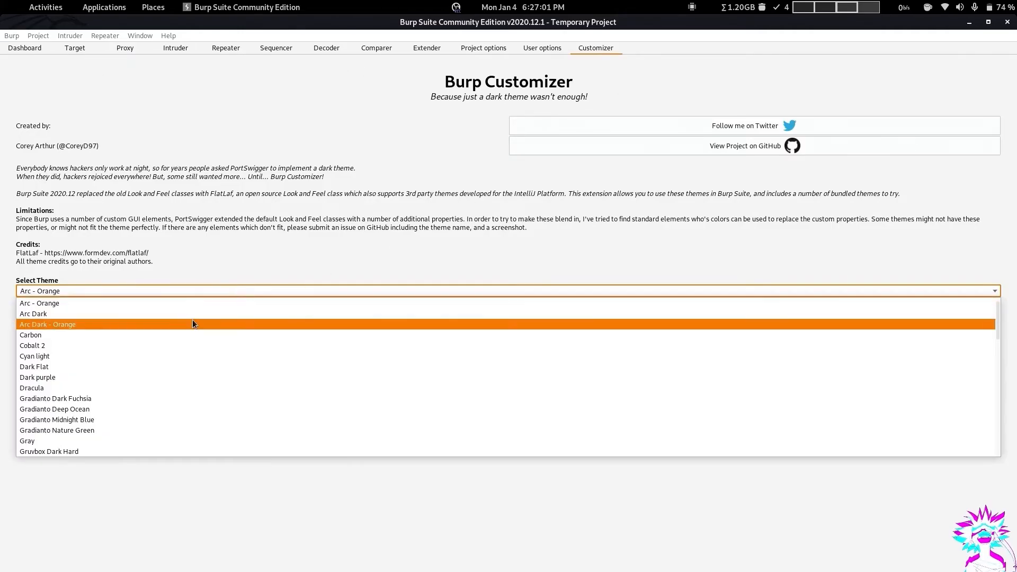
pyautogui.click(33, 314)
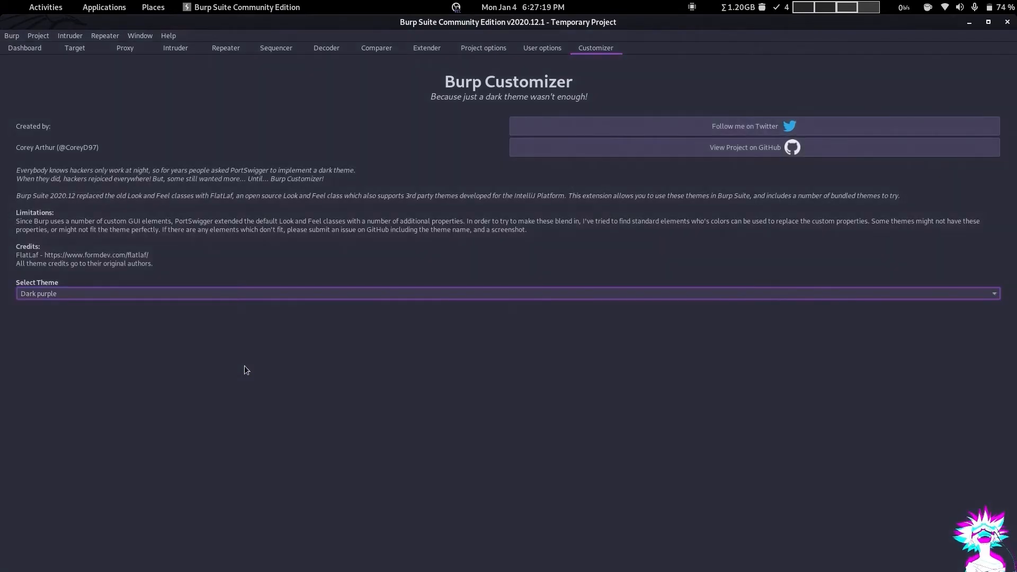
pyautogui.click(482, 47)
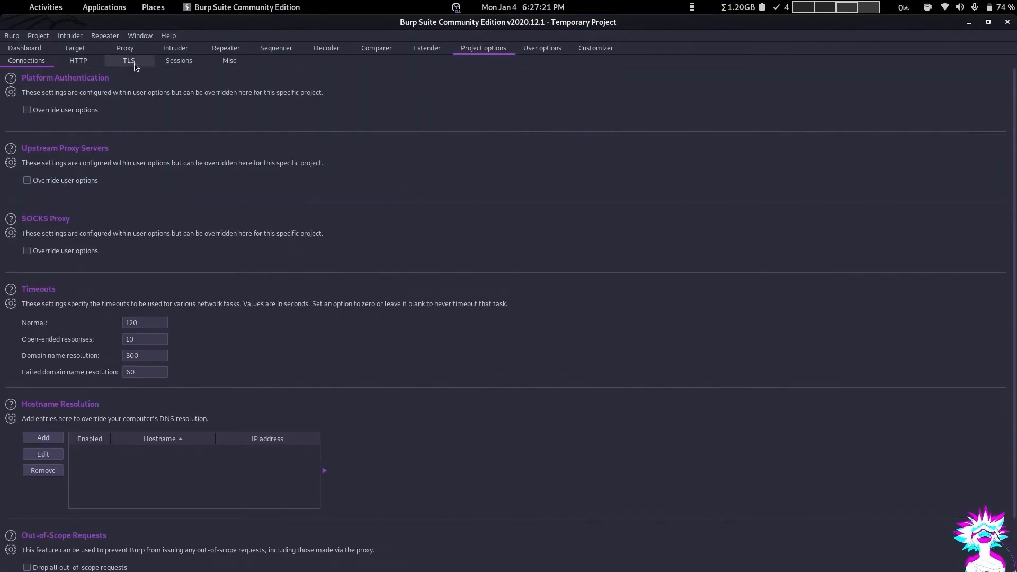
# Review Dark purple on the Dashboard, Customizer, Proxy intercept and Repeater tabs.
pyautogui.click(24, 47)
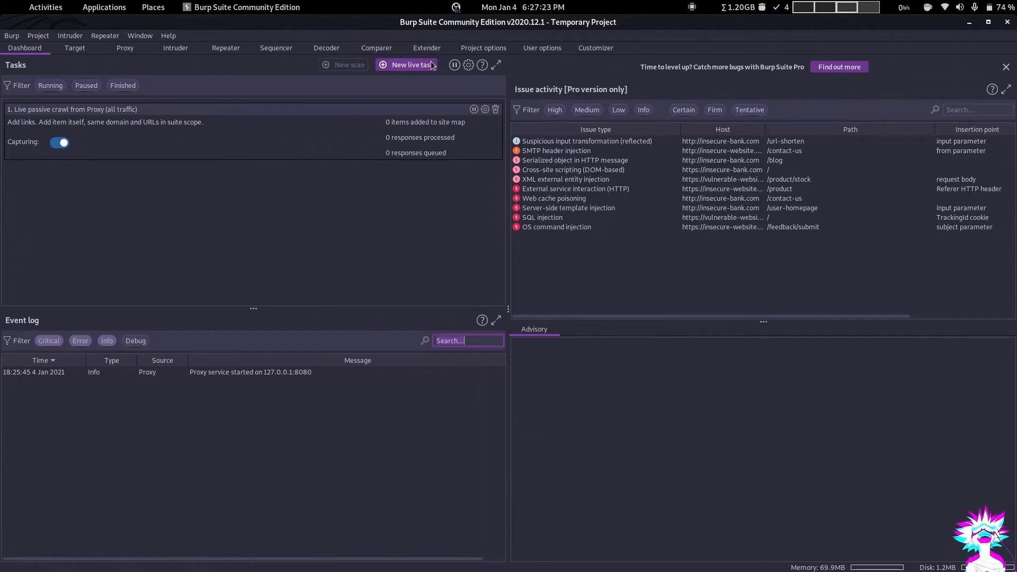
pyautogui.moveTo(482, 358)
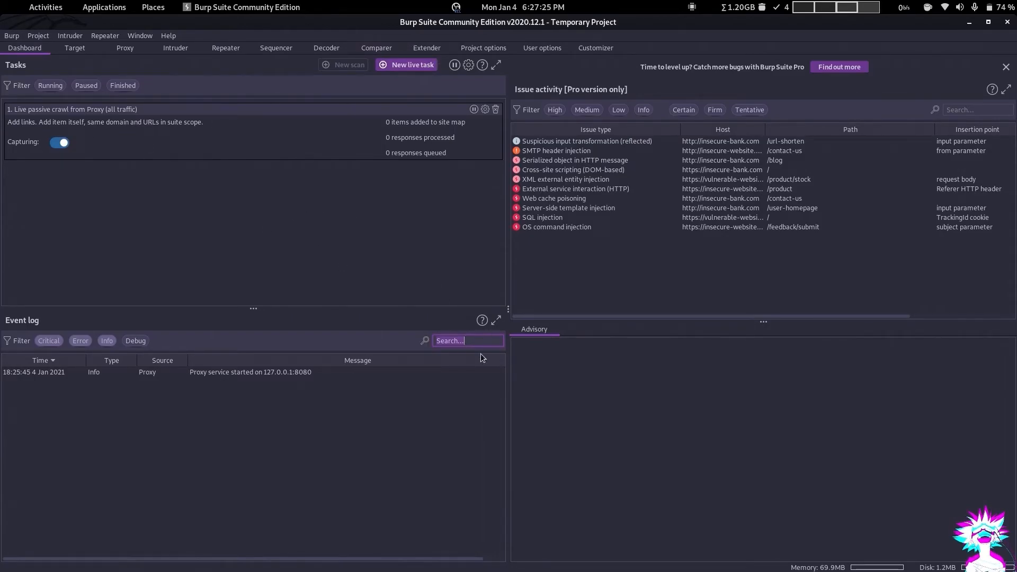
pyautogui.click(594, 47)
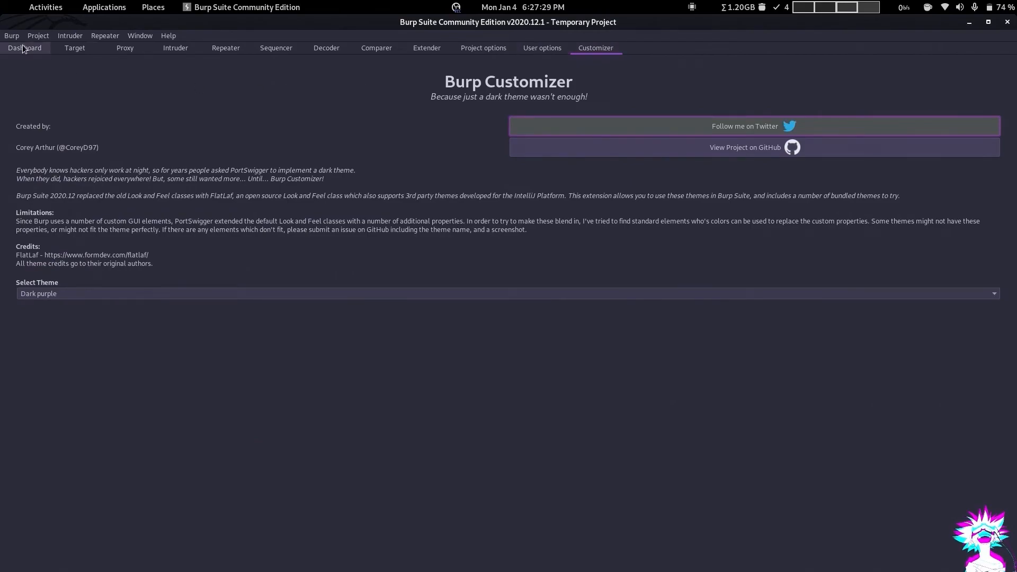
pyautogui.click(25, 47)
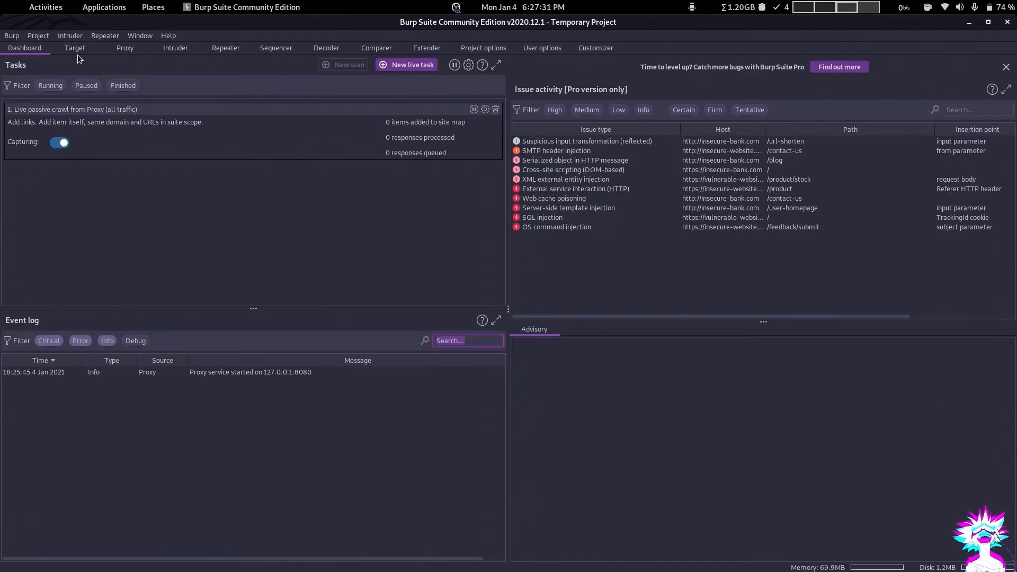
pyautogui.click(124, 49)
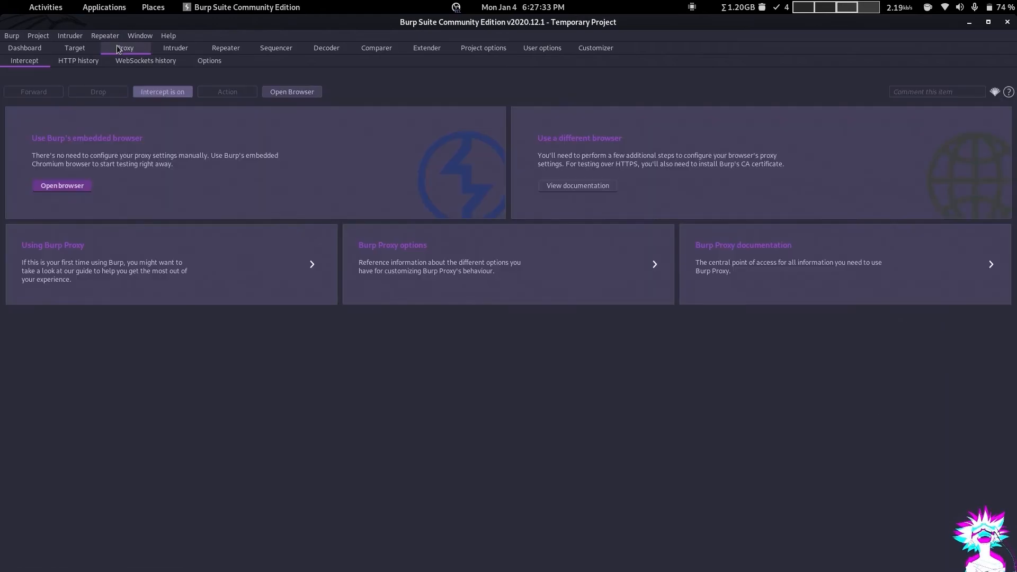
pyautogui.click(226, 47)
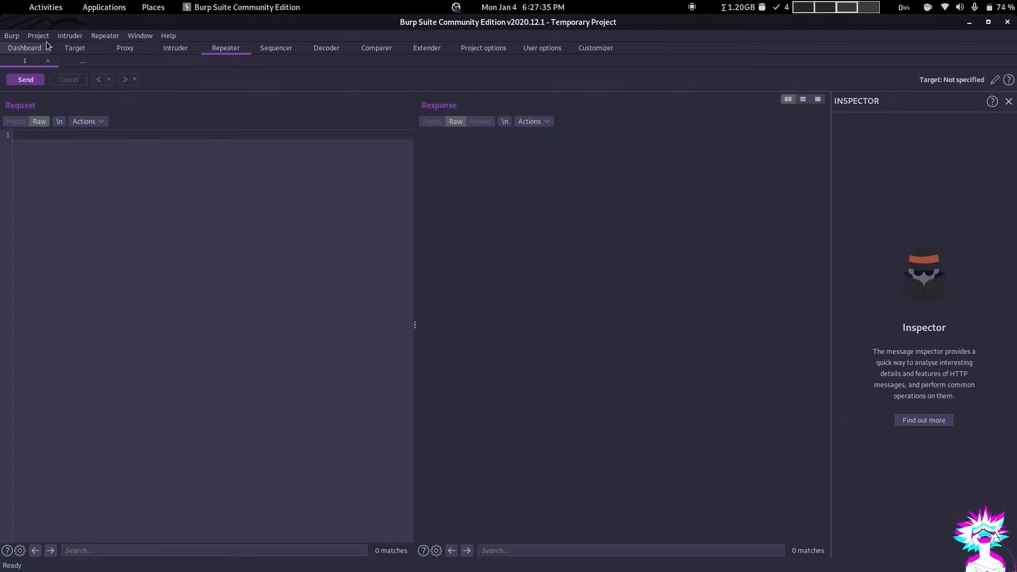